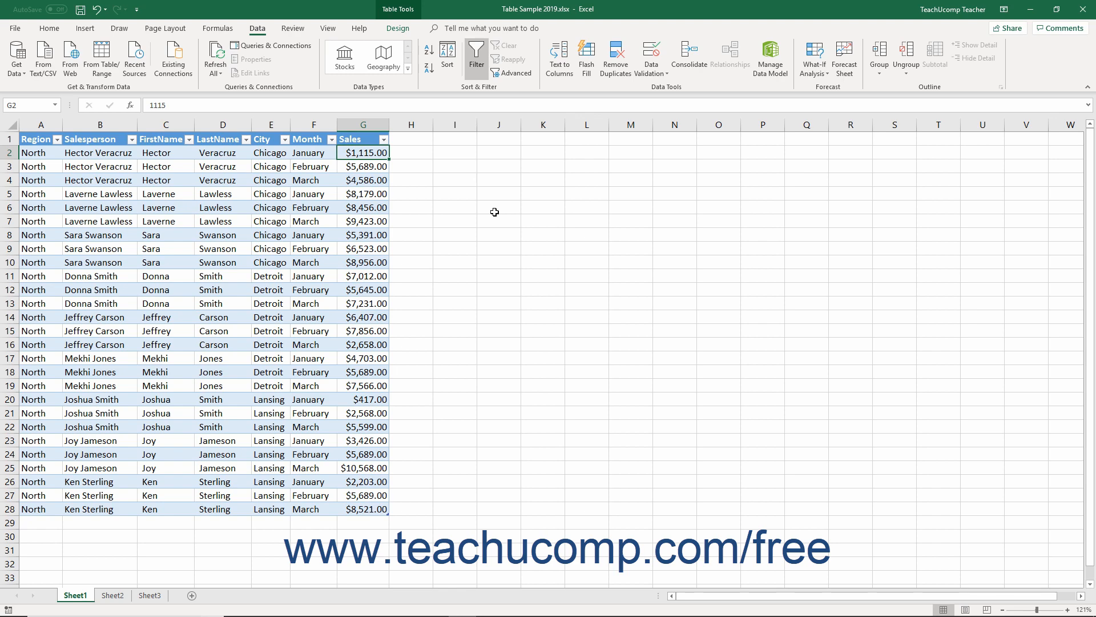
{"action": "mouse_move", "coordinate": [400, 147]}
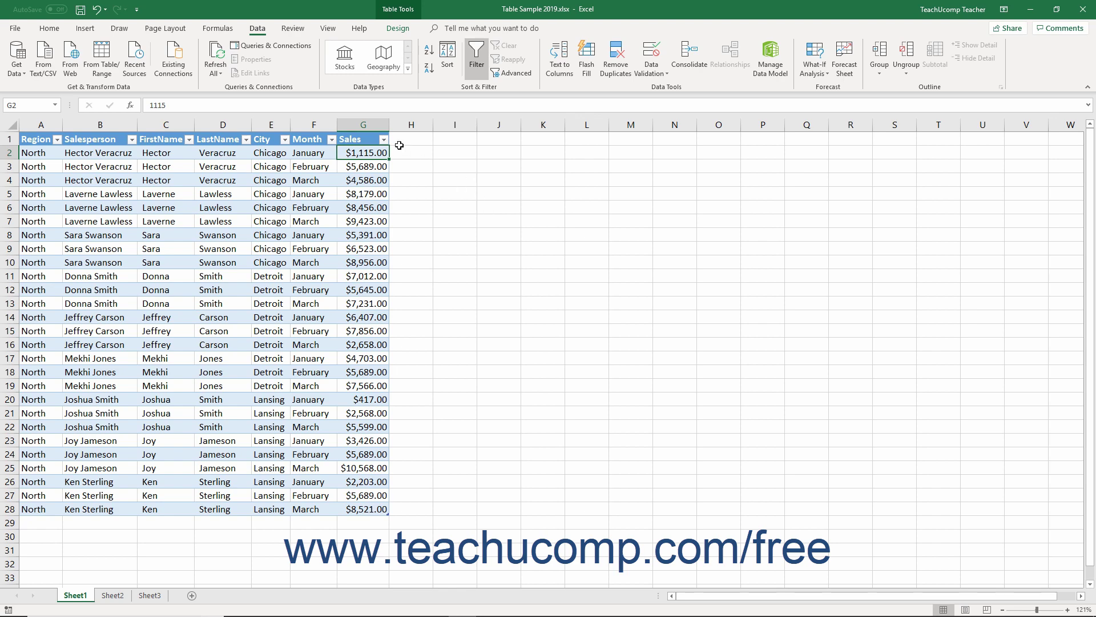
{"action": "mouse_move", "coordinate": [384, 139]}
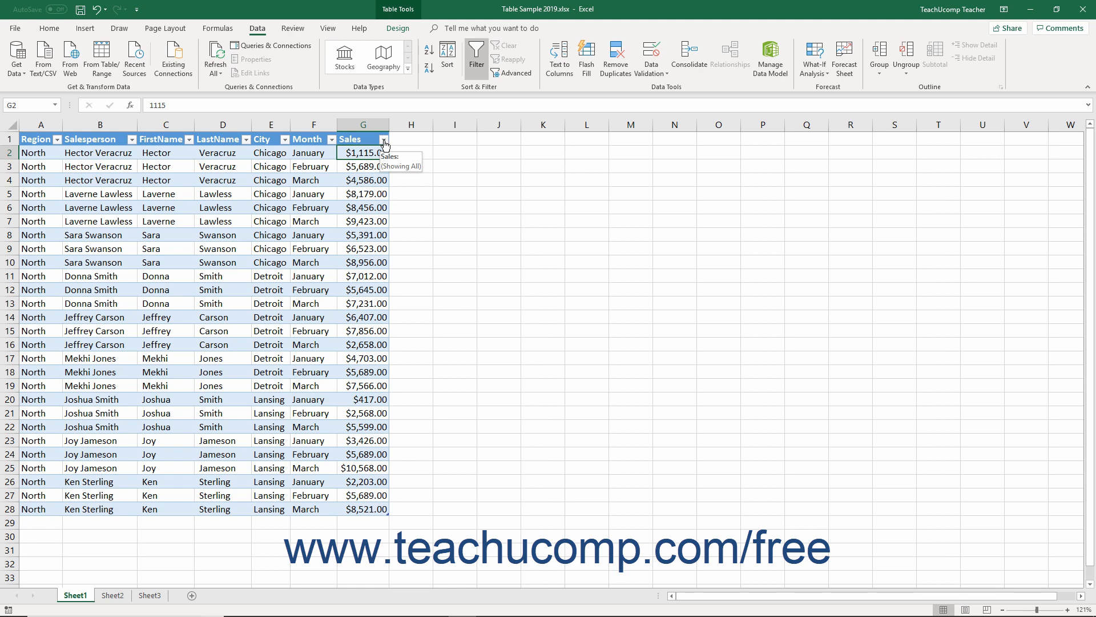
Step: Show the filter menu for the Sales column and its Number Filters choices
{"action": "left_click", "coordinate": [384, 138]}
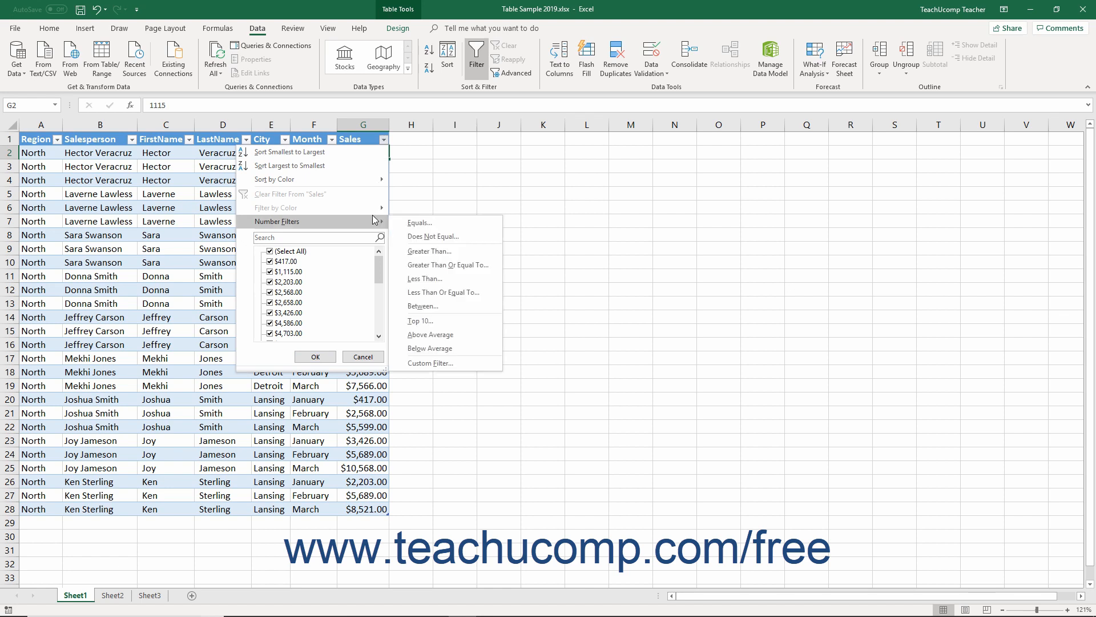
{"action": "mouse_move", "coordinate": [422, 225]}
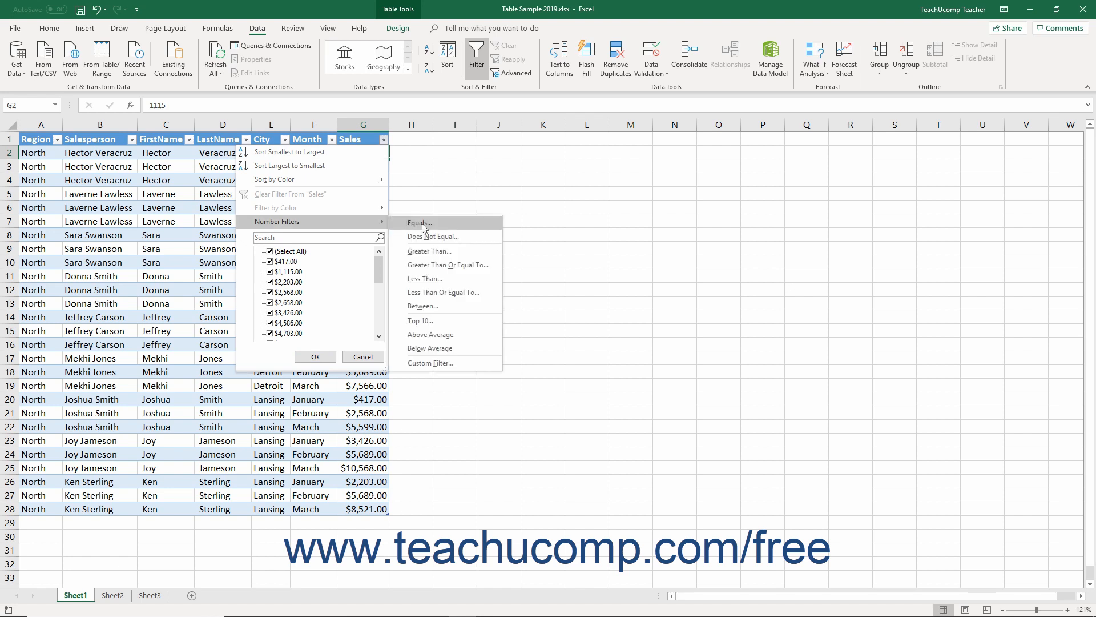
{"action": "mouse_move", "coordinate": [437, 321]}
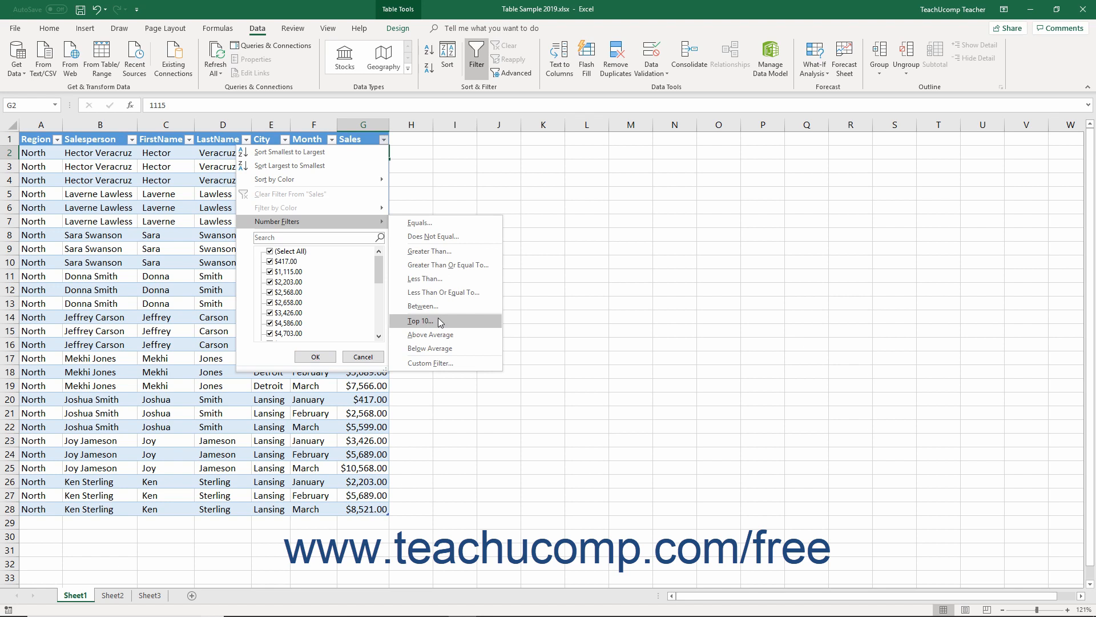
Step: Apply a Top 10 AutoFilter of Top 10 Percent on Sales, leaving 2 of 27 records shown
{"action": "left_click", "coordinate": [420, 320]}
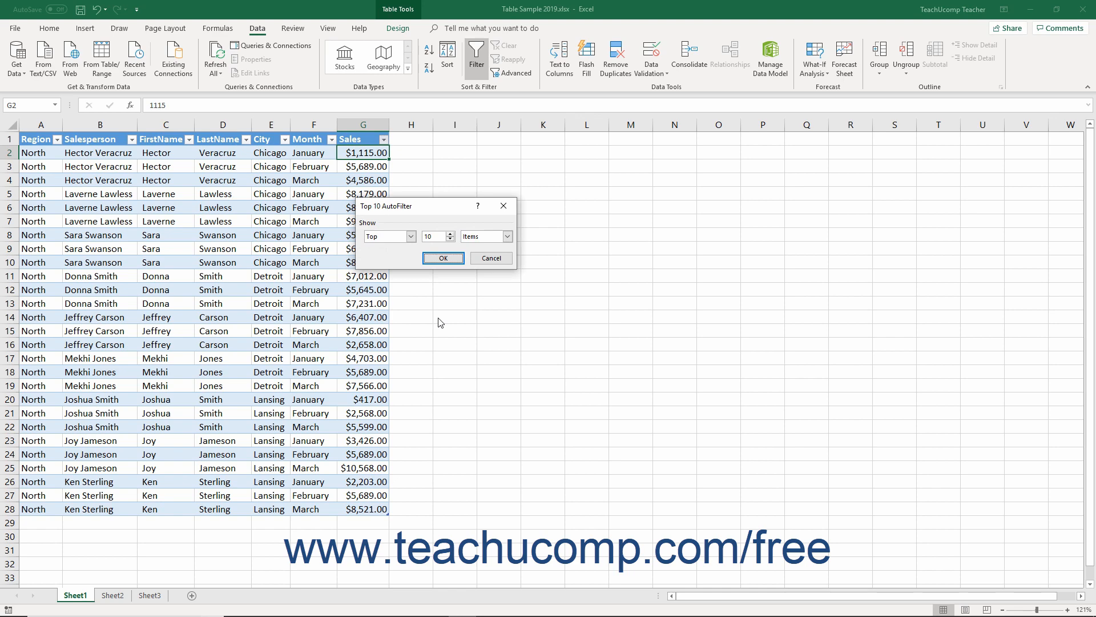
{"action": "mouse_move", "coordinate": [415, 294]}
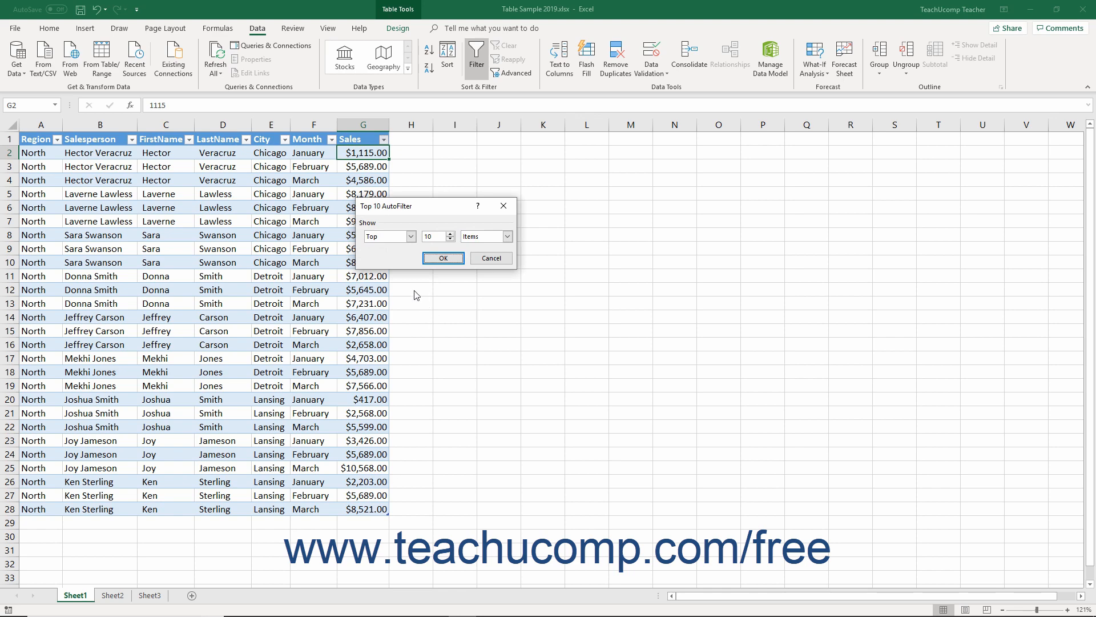
{"action": "left_click", "coordinate": [411, 237]}
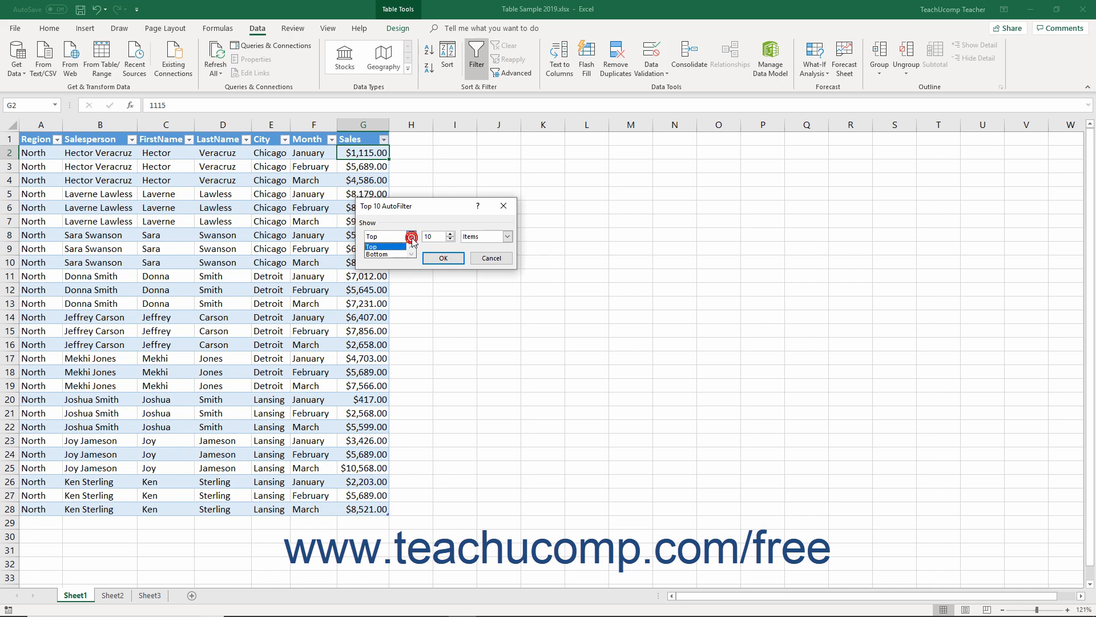
{"action": "left_click", "coordinate": [378, 246]}
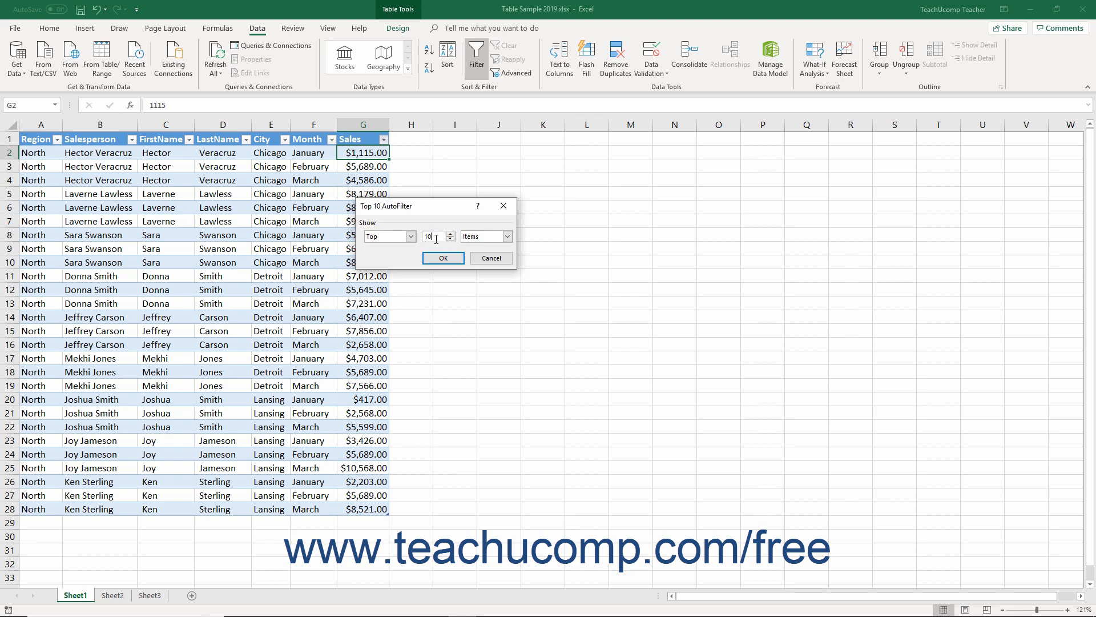
{"action": "left_click", "coordinate": [504, 237]}
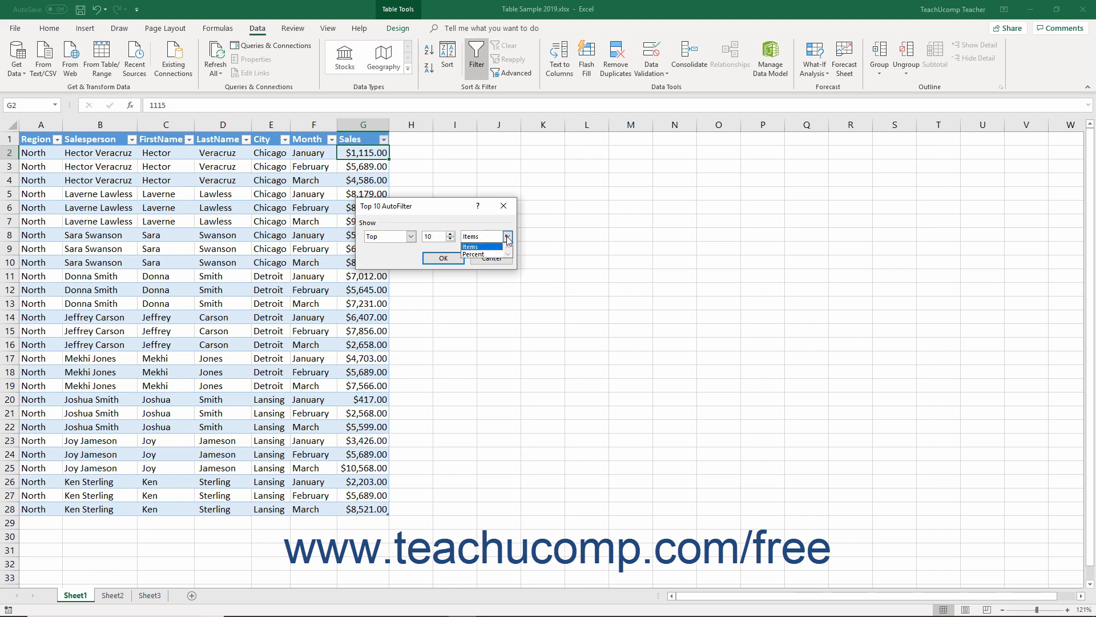
{"action": "left_click", "coordinate": [472, 253]}
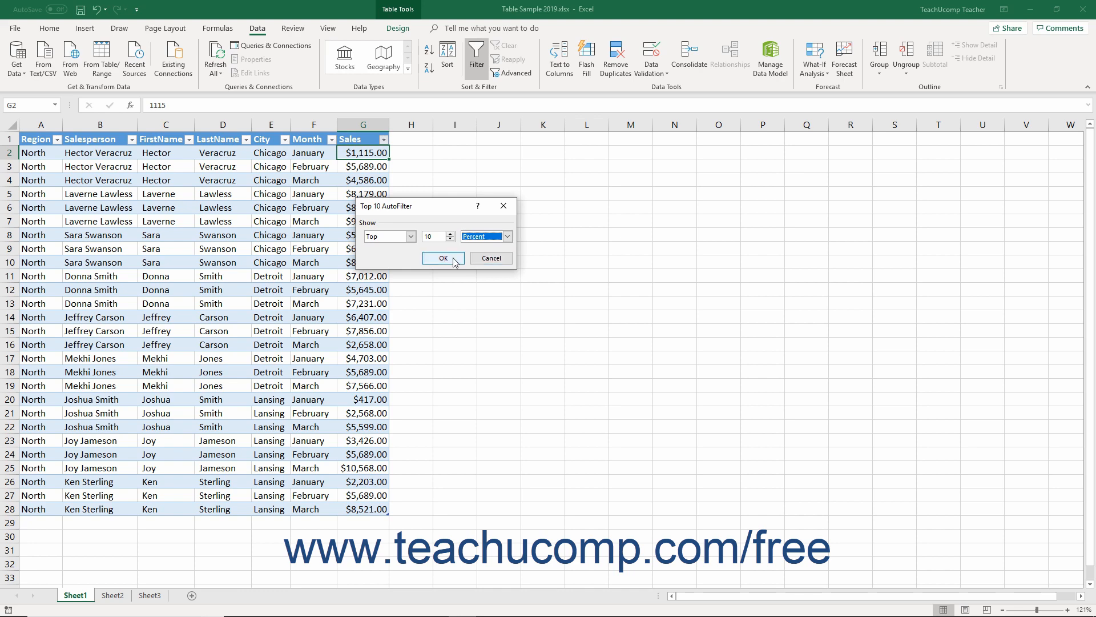
{"action": "left_click", "coordinate": [443, 258]}
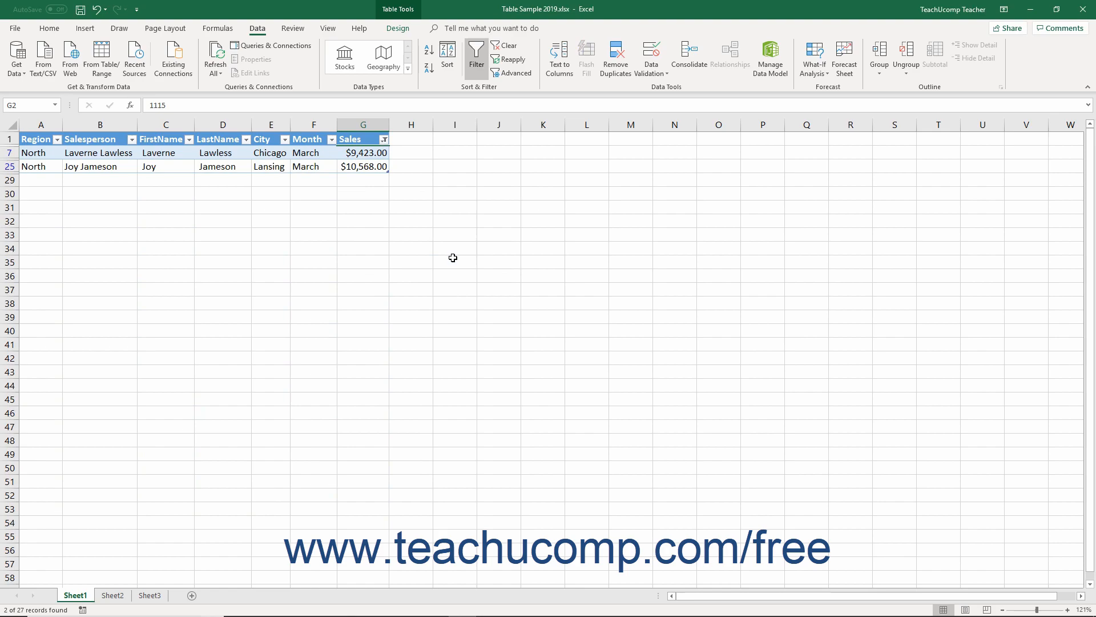